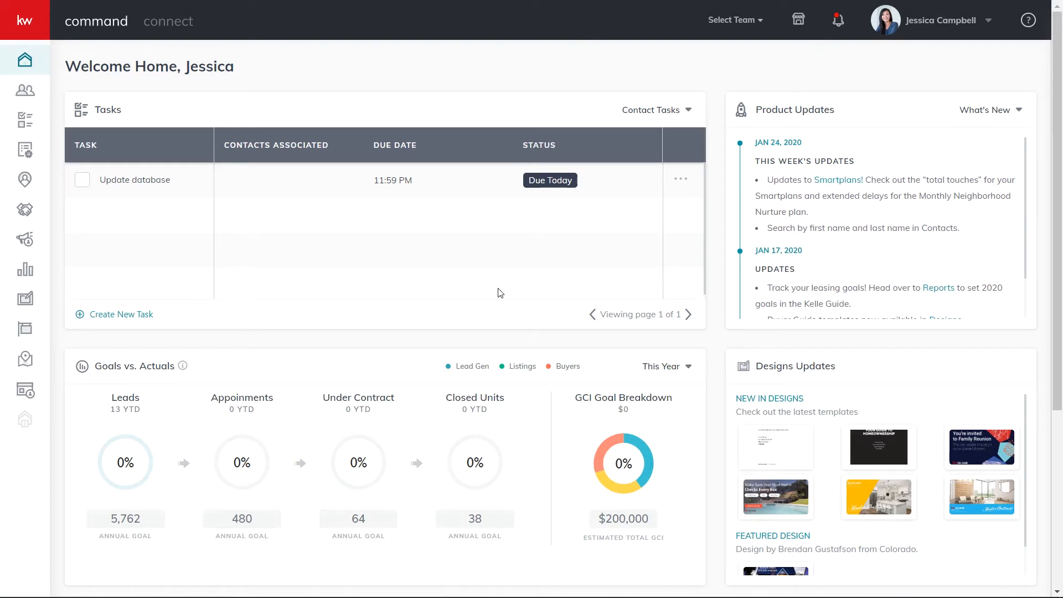
{"action": "mouse_move", "coordinate": [24, 90]}
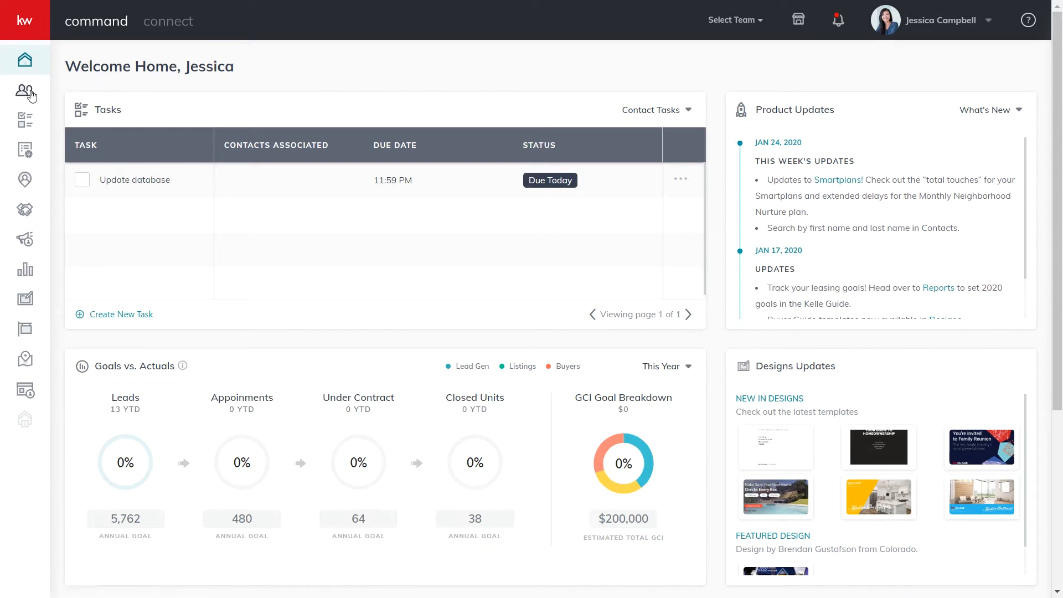
Go to the Contacts list, opening and closing the filter panel without filtering
{"action": "left_click", "coordinate": [24, 90]}
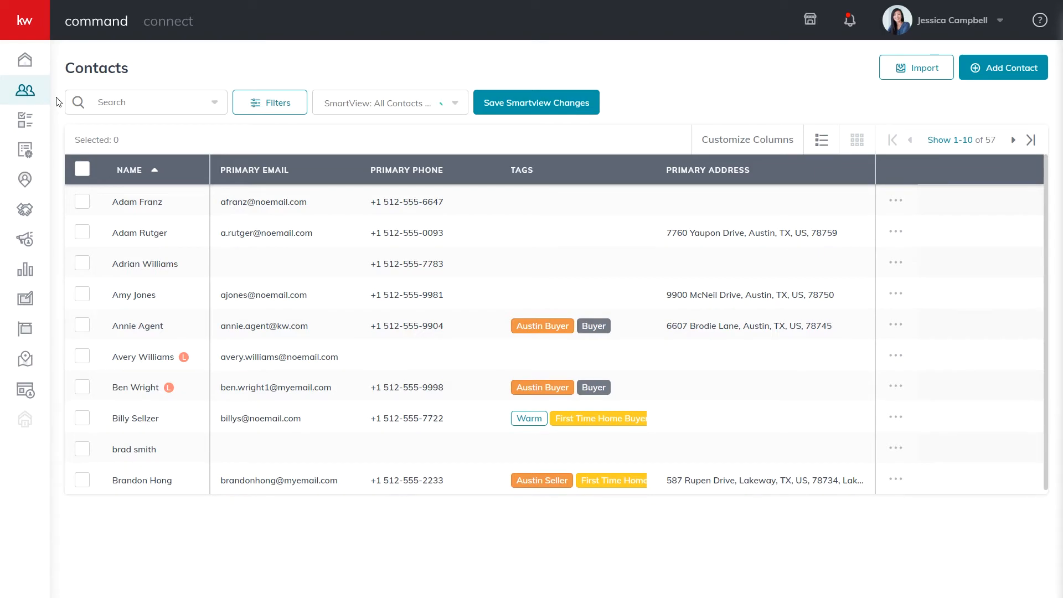
{"action": "mouse_move", "coordinate": [254, 107]}
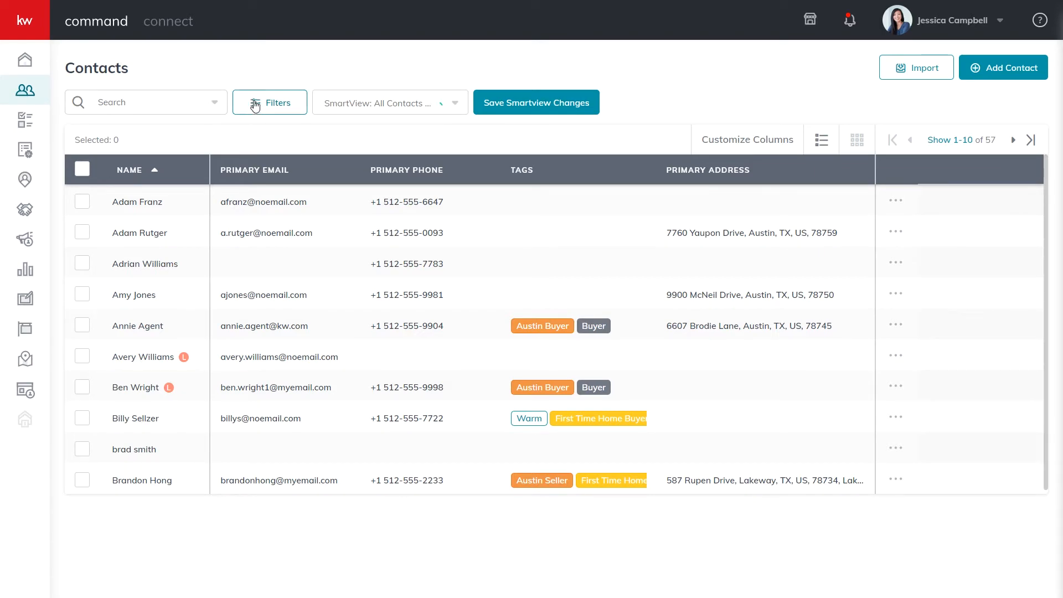
{"action": "left_click", "coordinate": [269, 101]}
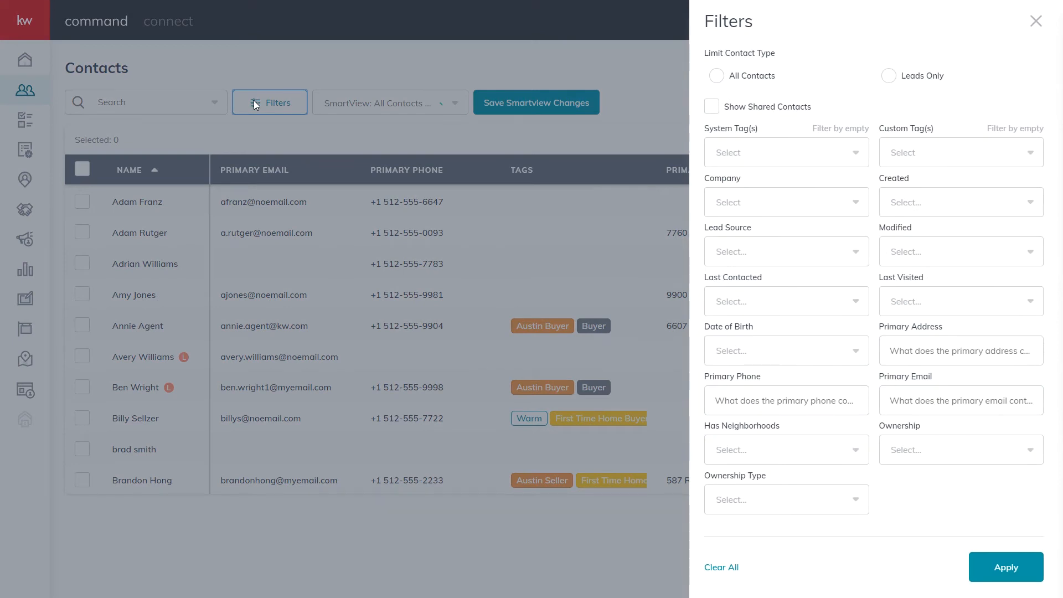
{"action": "left_click", "coordinate": [1036, 21]}
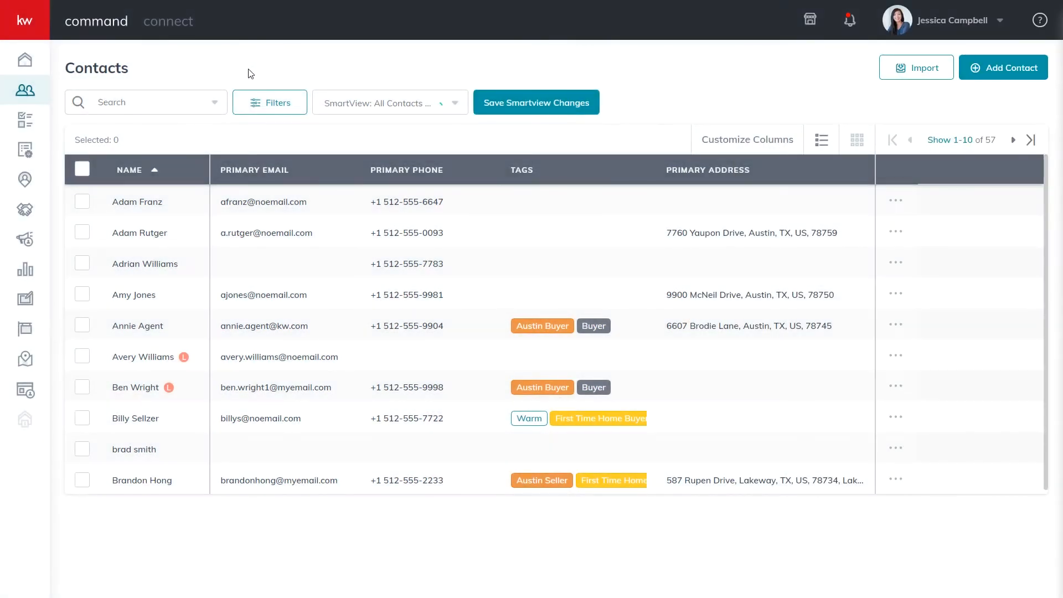
{"action": "mouse_move", "coordinate": [106, 197]}
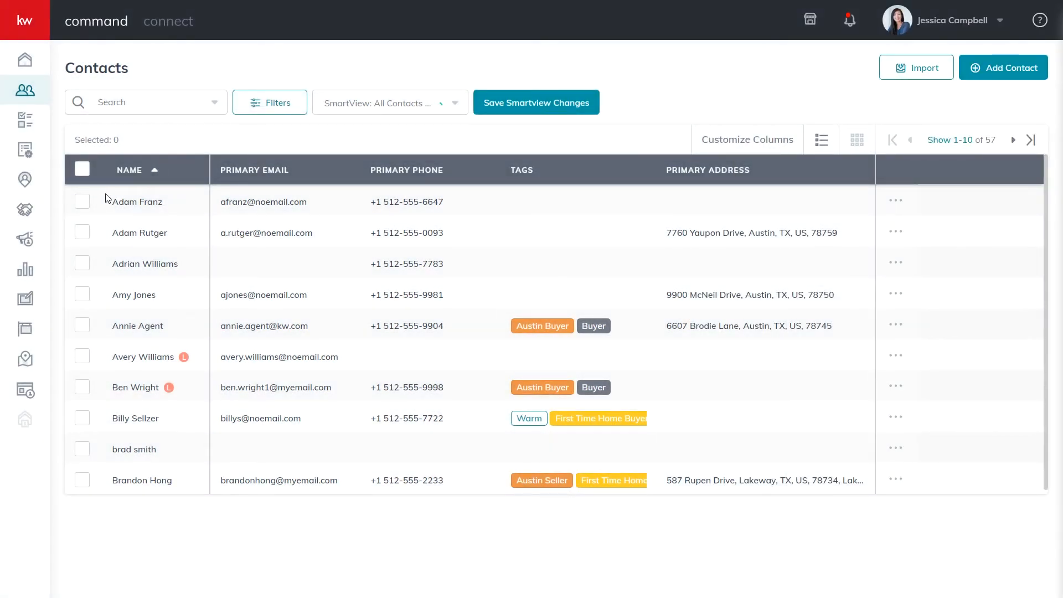
{"action": "left_click", "coordinate": [82, 202]}
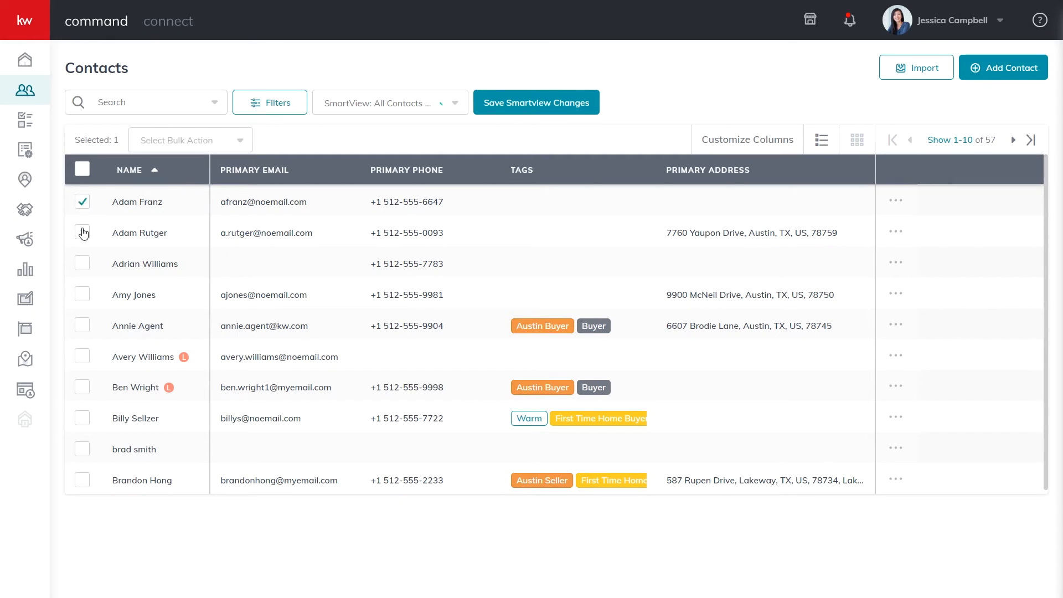
{"action": "left_click", "coordinate": [82, 264]}
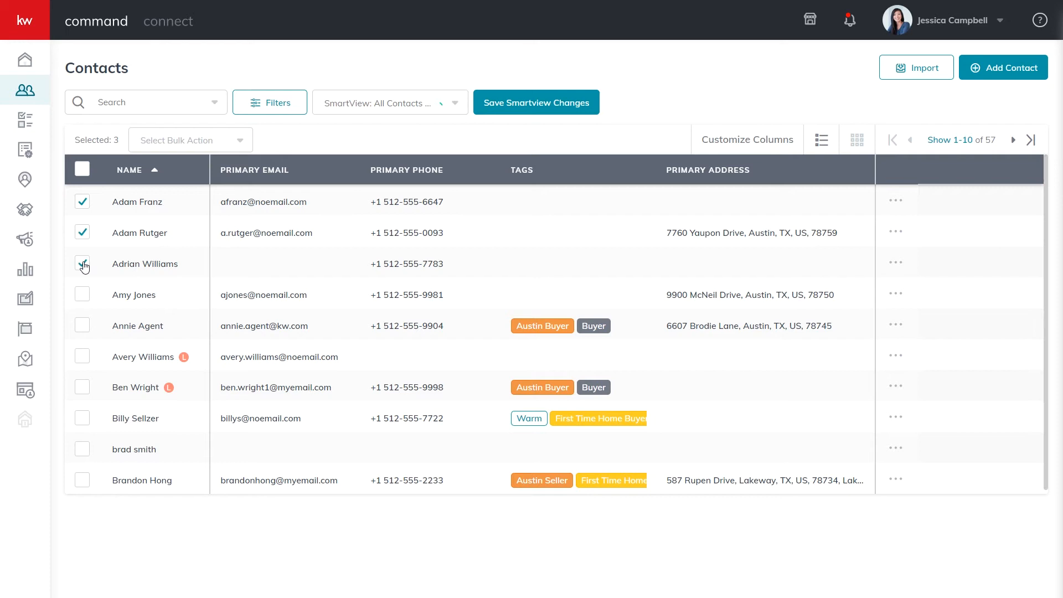
{"action": "mouse_move", "coordinate": [85, 262]}
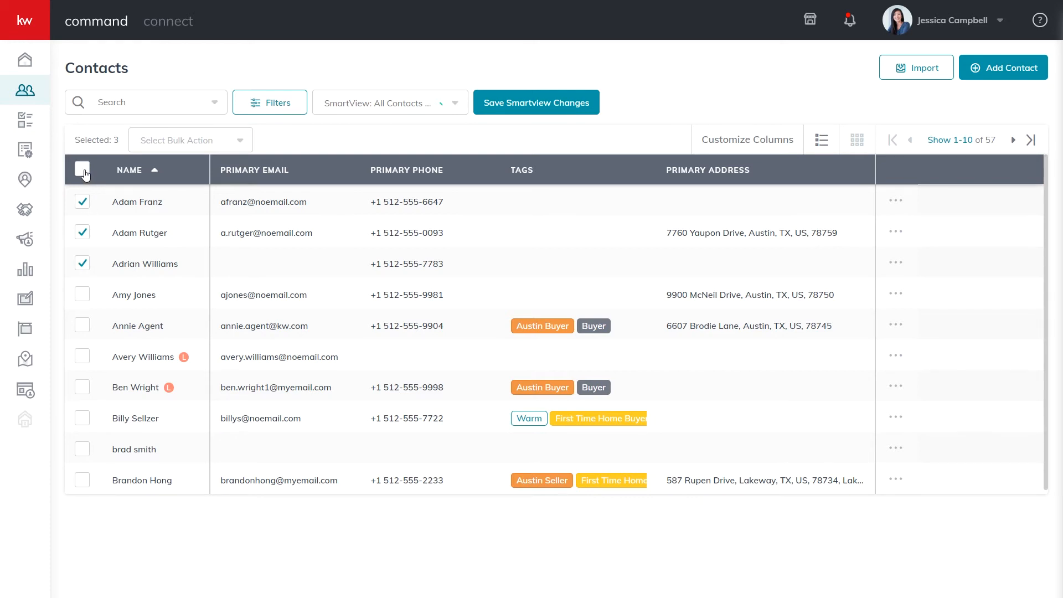
{"action": "left_click", "coordinate": [81, 169]}
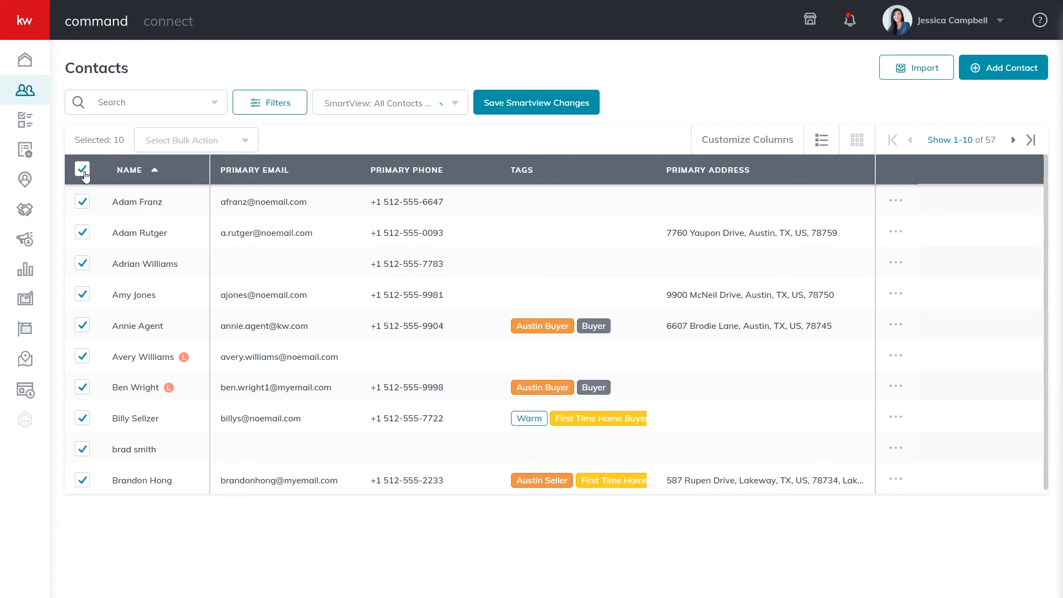
{"action": "left_click", "coordinate": [82, 170]}
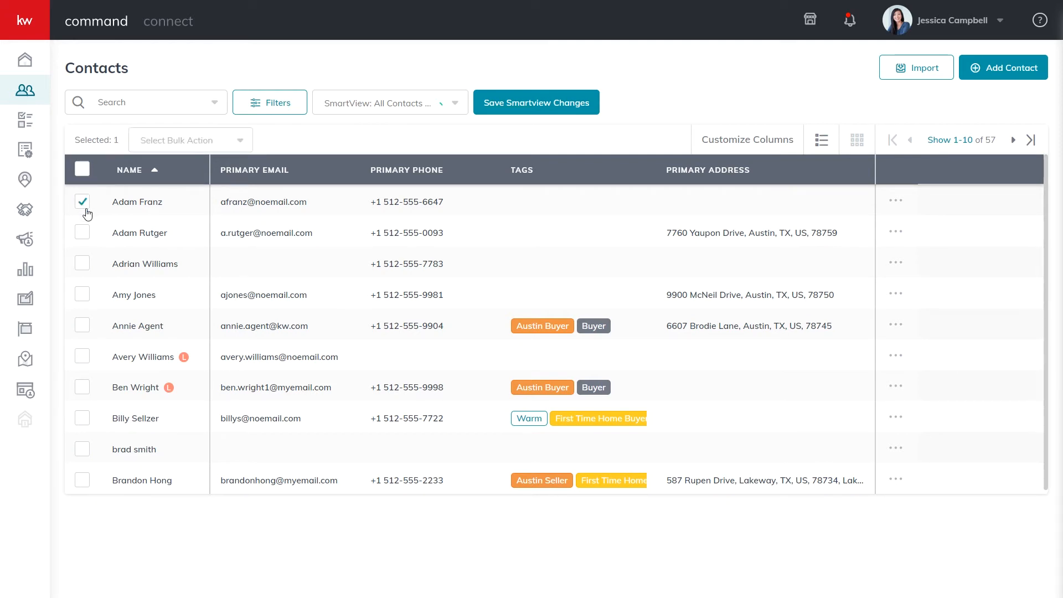
{"action": "left_click", "coordinate": [82, 263]}
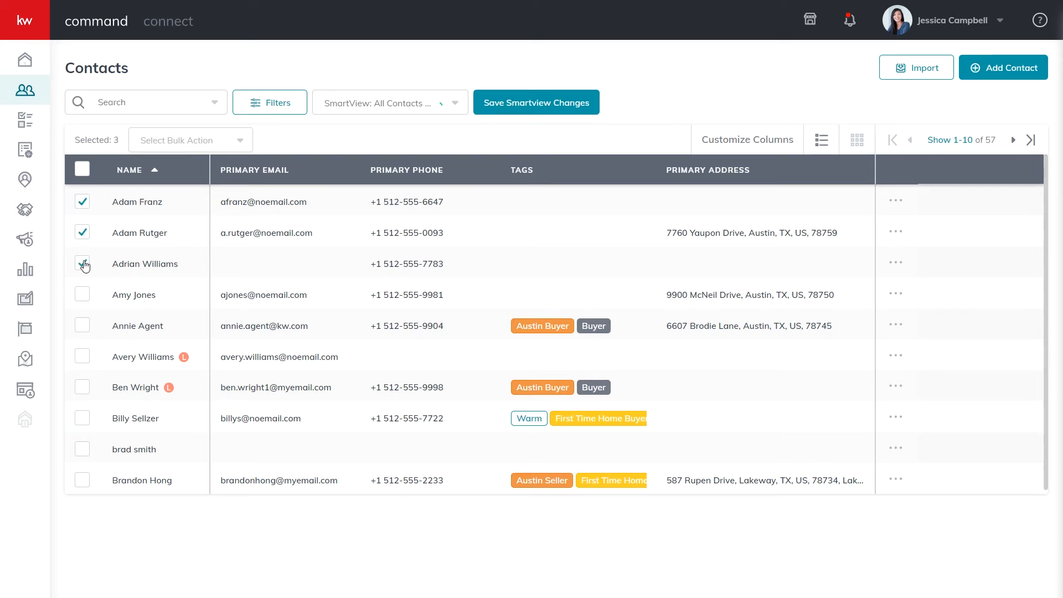
{"action": "left_click", "coordinate": [82, 263]}
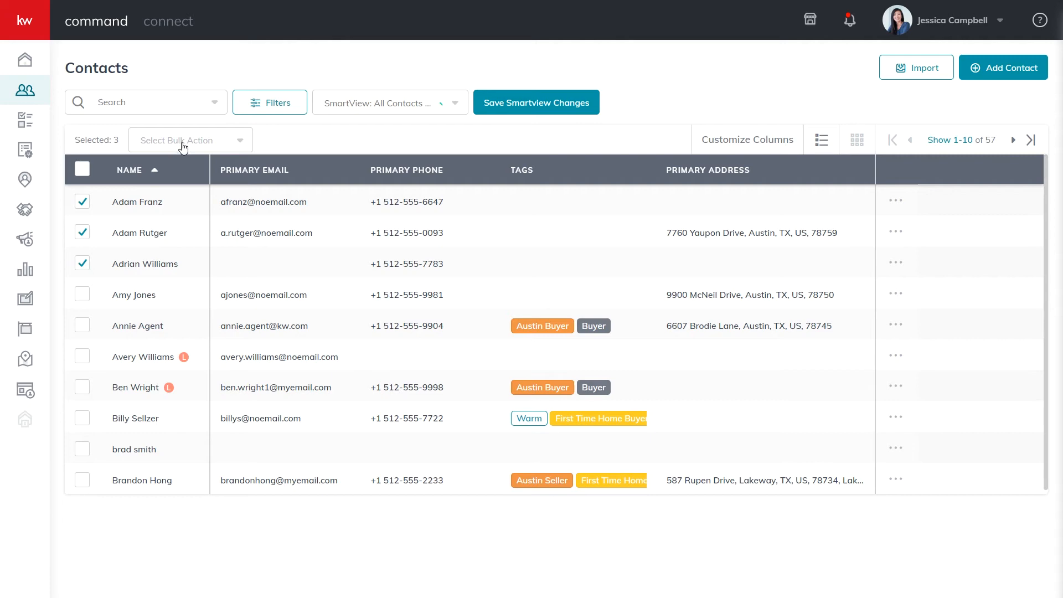
Choose Add Bulk Tags from the bulk actions for the selected contacts
{"action": "left_click", "coordinate": [189, 139]}
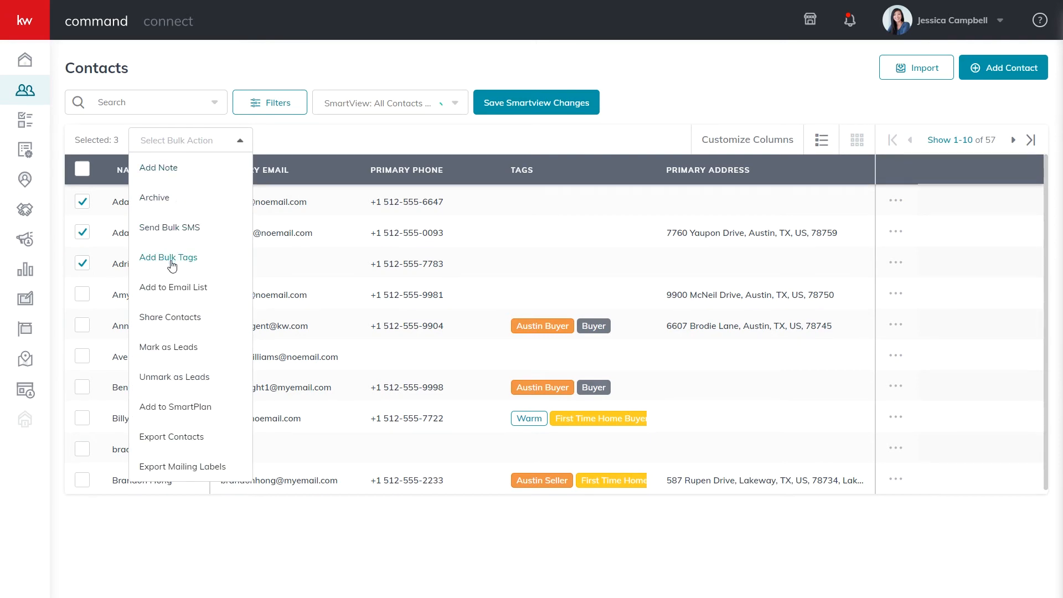
{"action": "left_click", "coordinate": [169, 257]}
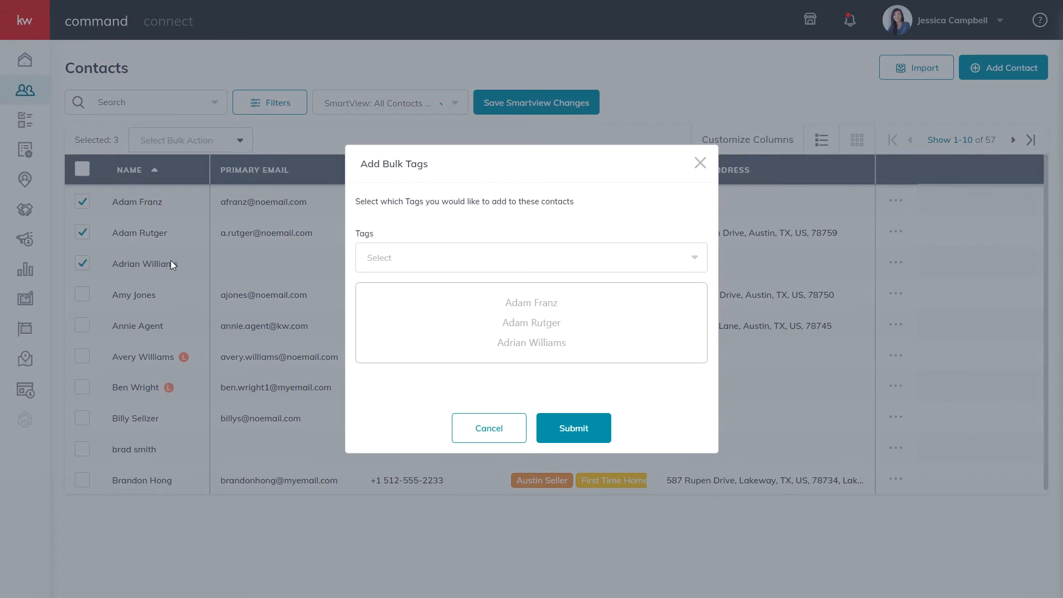
Search 'buyer' and tick the Austin Buyer and Buyer tags
{"action": "left_click", "coordinate": [531, 257]}
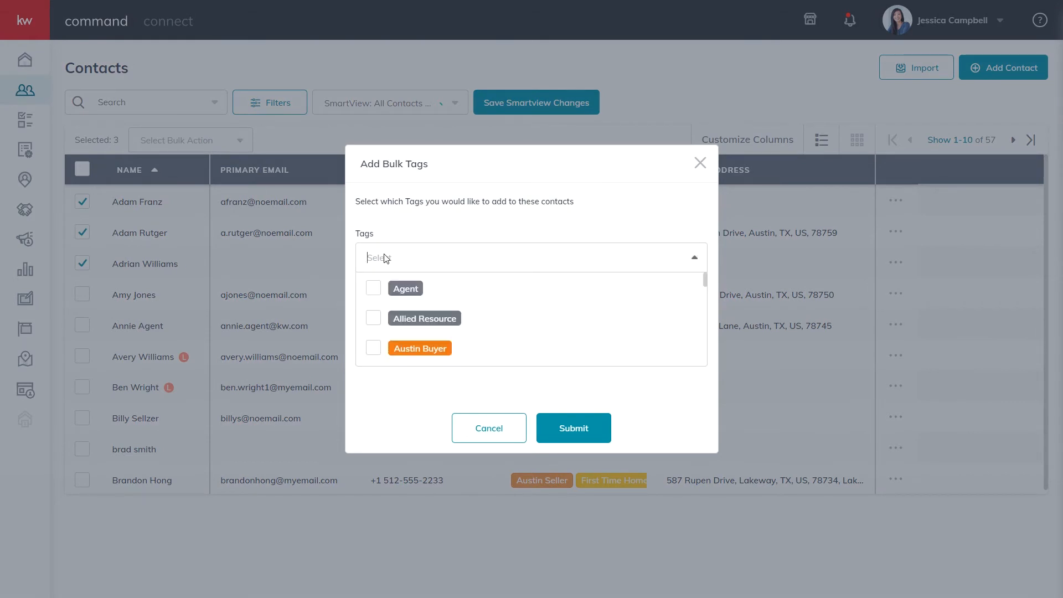
{"action": "type", "text": "buy"}
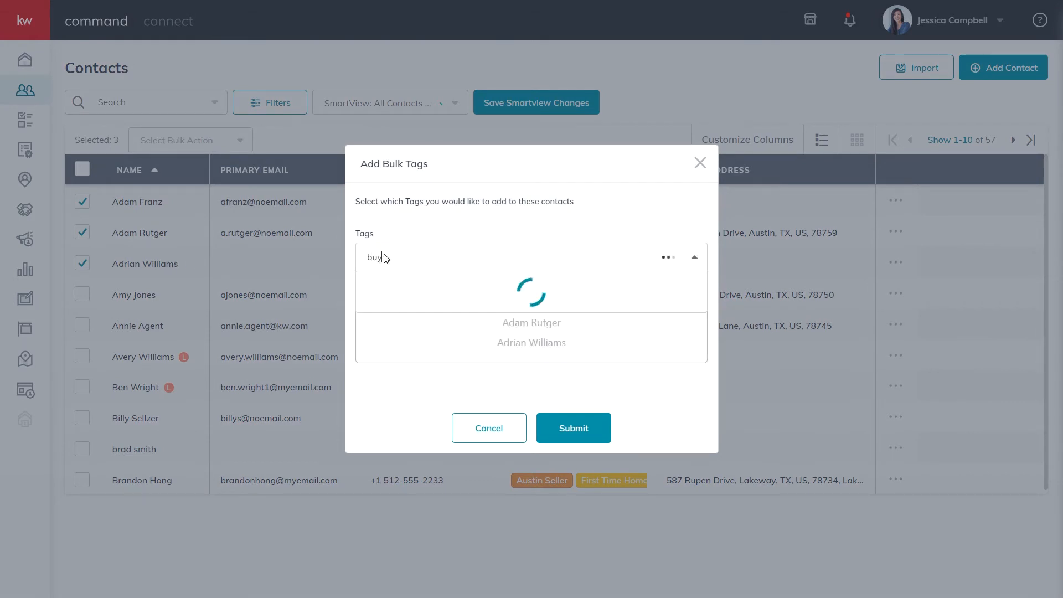
{"action": "type", "text": "er"}
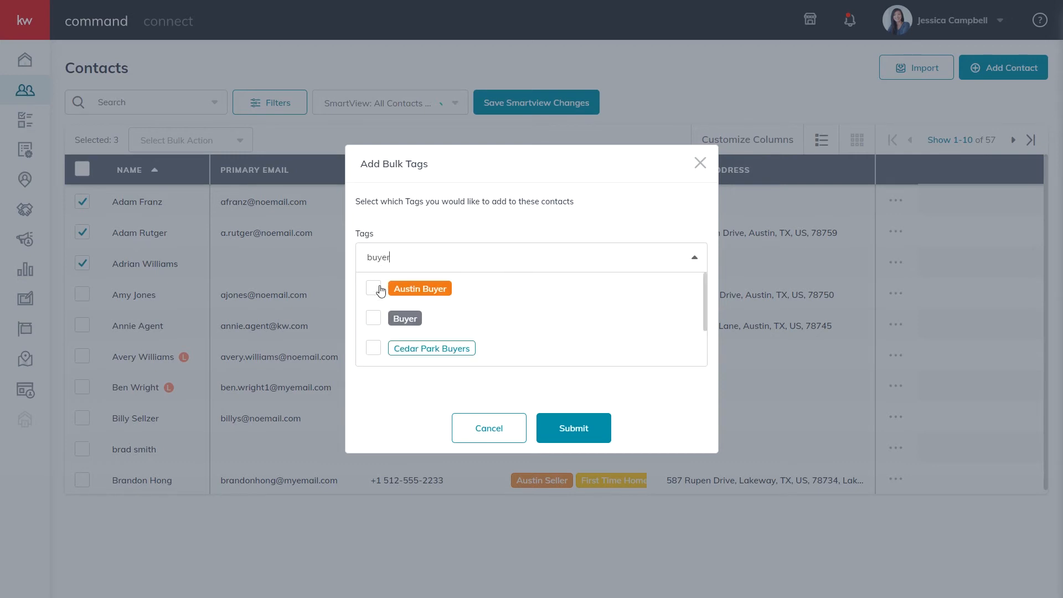
{"action": "left_click", "coordinate": [373, 288]}
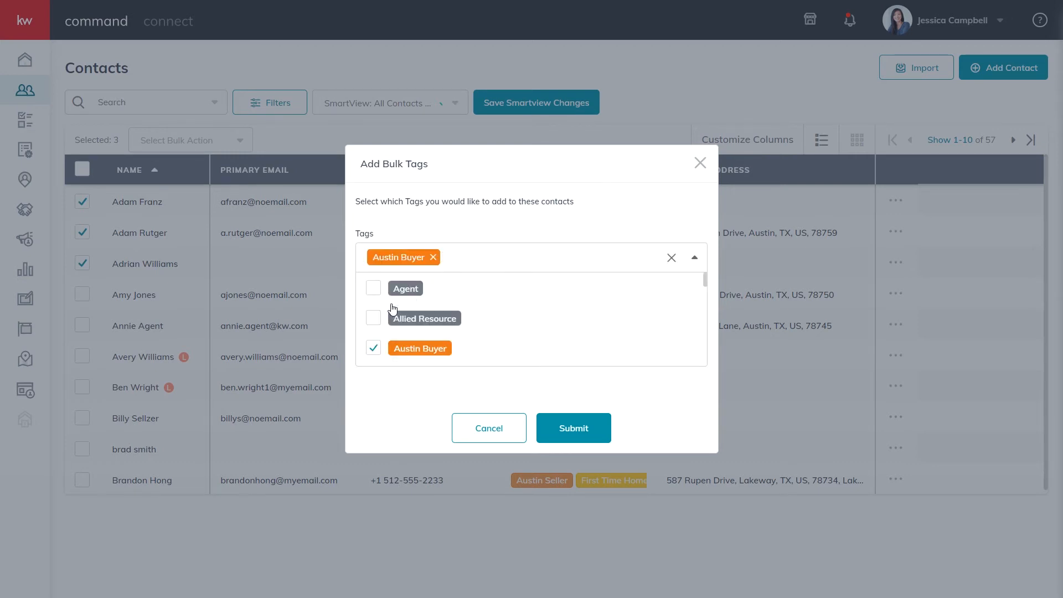
{"action": "type", "text": "bu"}
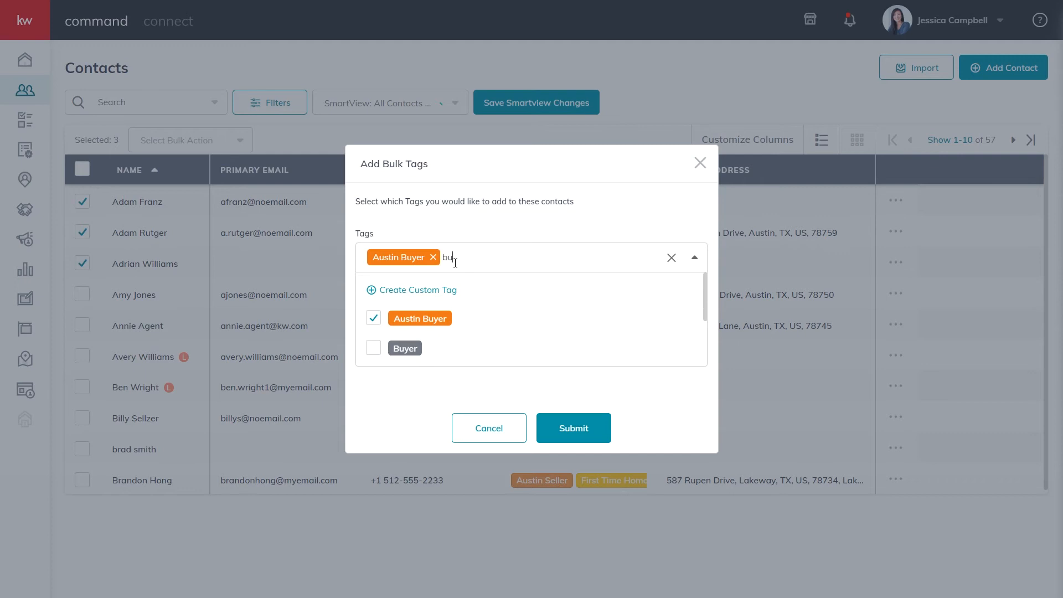
{"action": "left_click", "coordinate": [404, 348]}
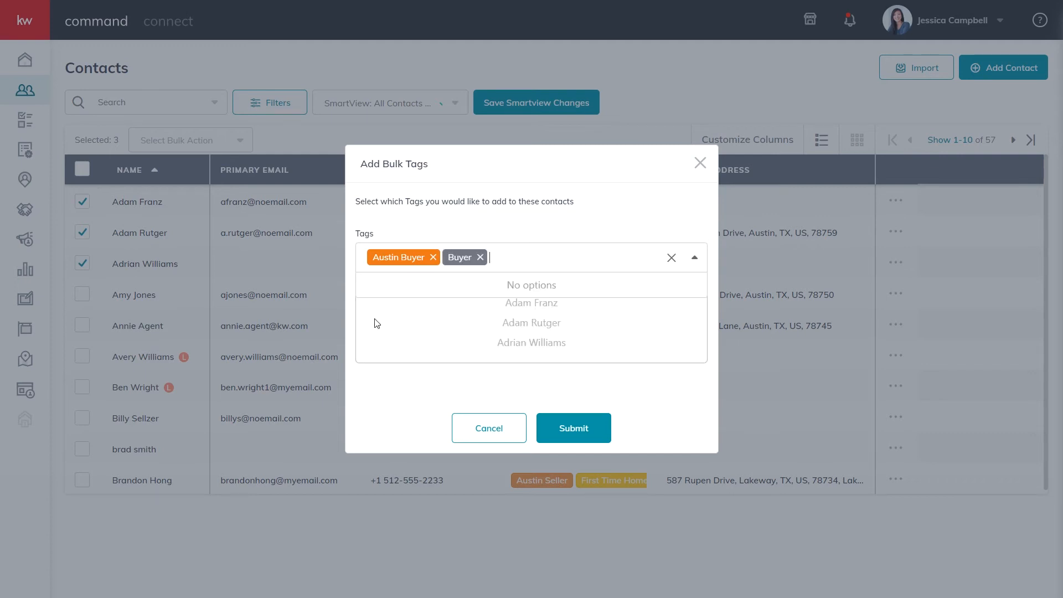
Recheck the tag list and submit the chosen tags to the three contacts
{"action": "left_click", "coordinate": [515, 263]}
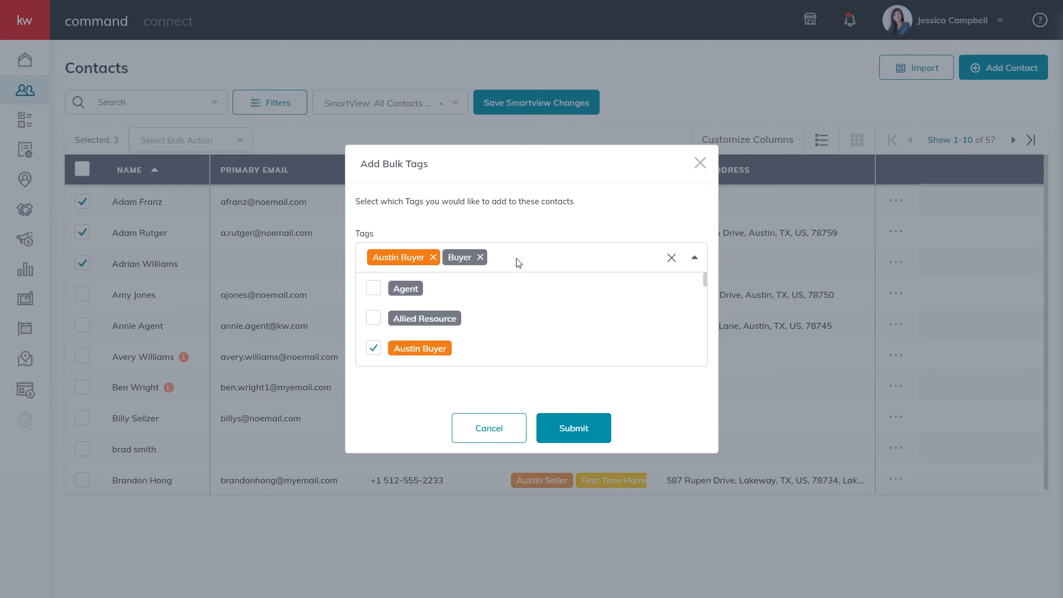
{"action": "type", "text": "cu"}
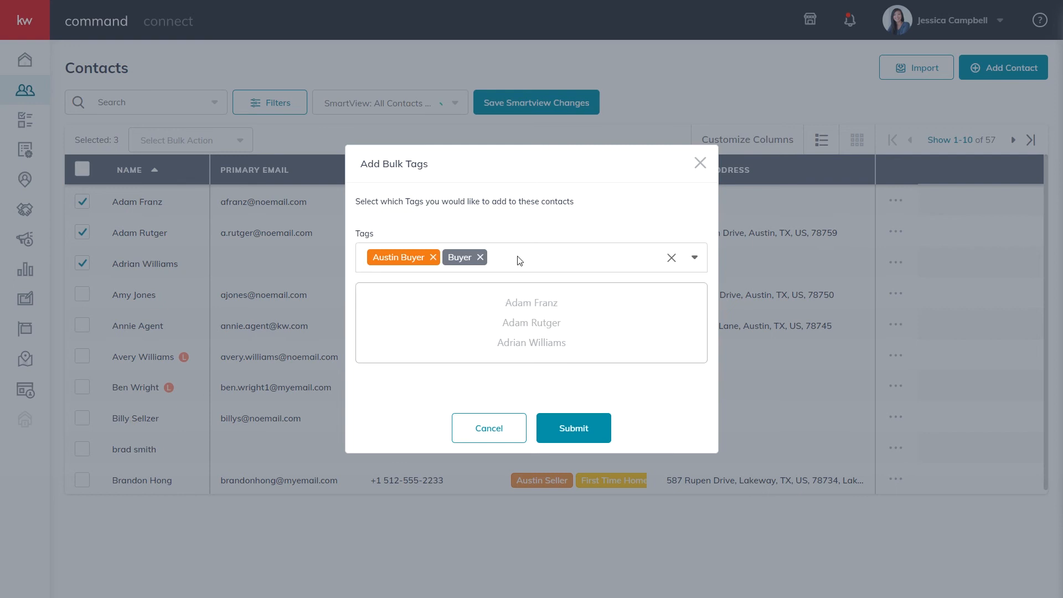
{"action": "mouse_move", "coordinate": [427, 384]}
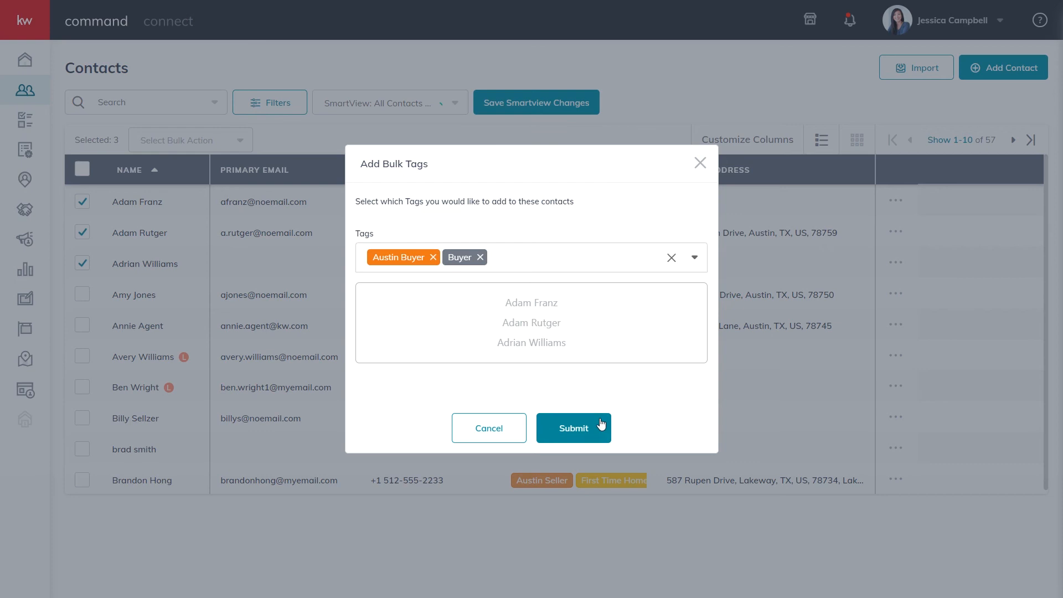
{"action": "left_click", "coordinate": [573, 427]}
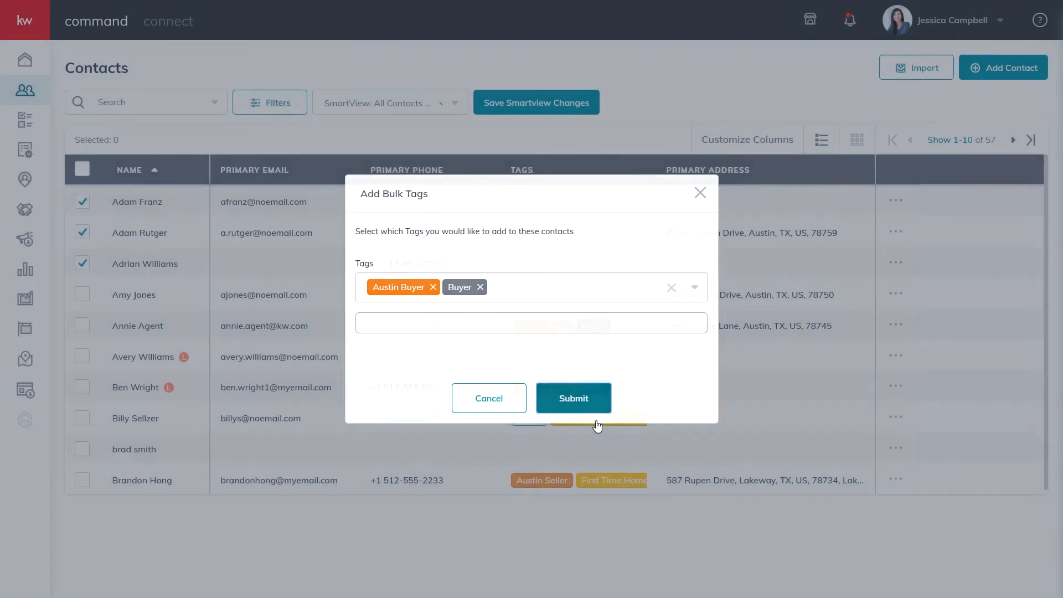
Return to the contact list showing Buyer and Austin Buyer tags on the three contacts
{"action": "left_click", "coordinate": [572, 397]}
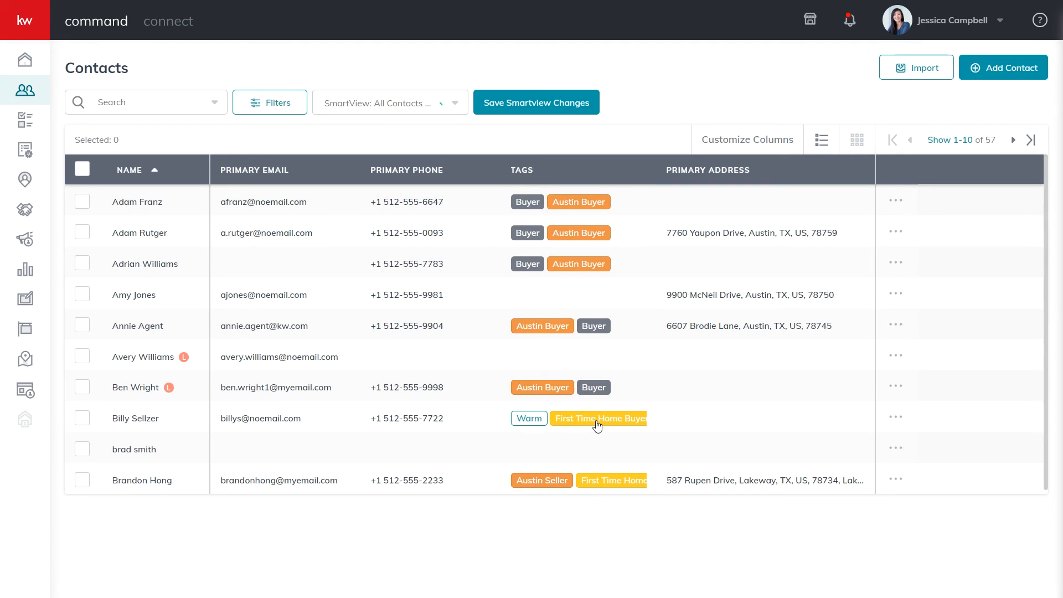
{"action": "mouse_move", "coordinate": [733, 211]}
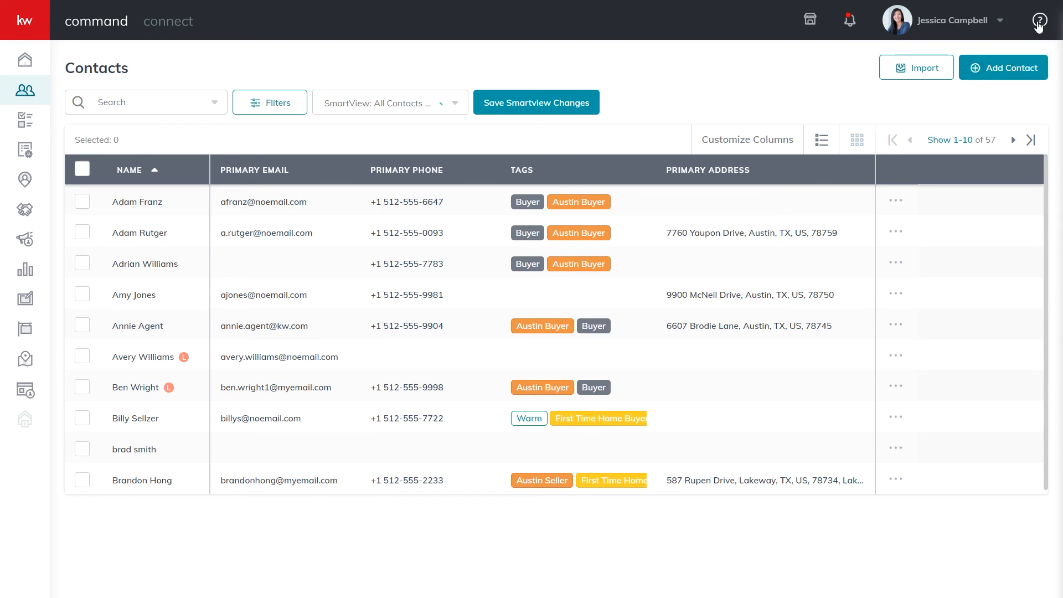
Open the KW University help articles from the help menu, ready to search
{"action": "left_click", "coordinate": [1041, 20]}
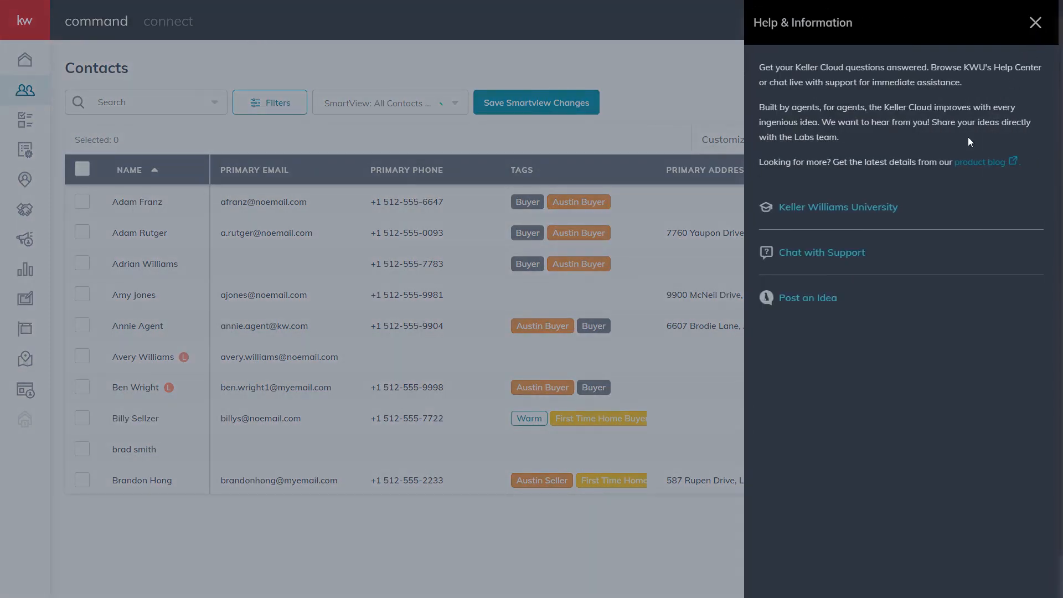
{"action": "left_click", "coordinate": [838, 207]}
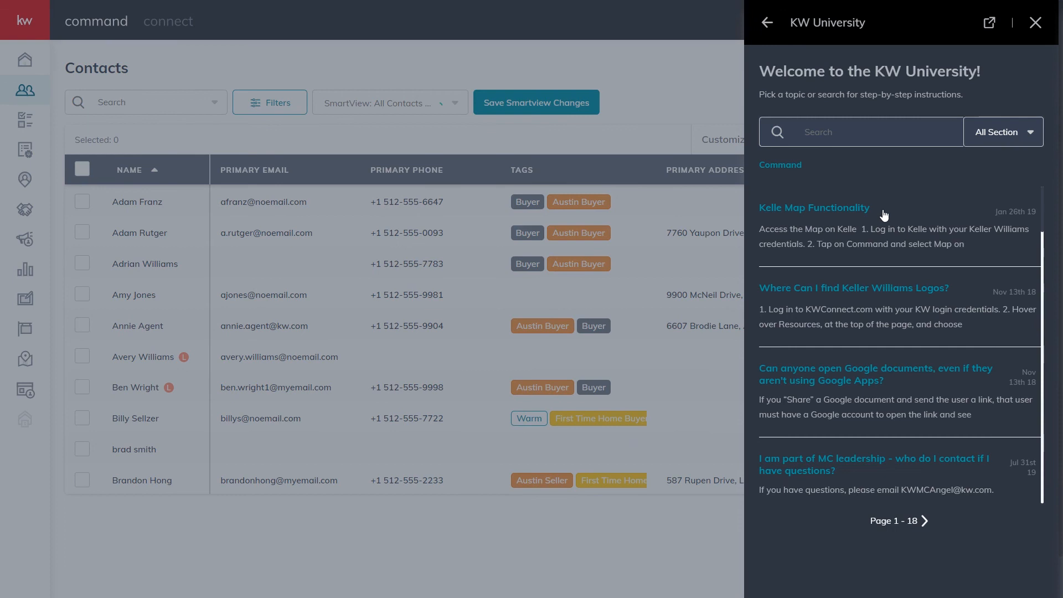
{"action": "left_click", "coordinate": [862, 132]}
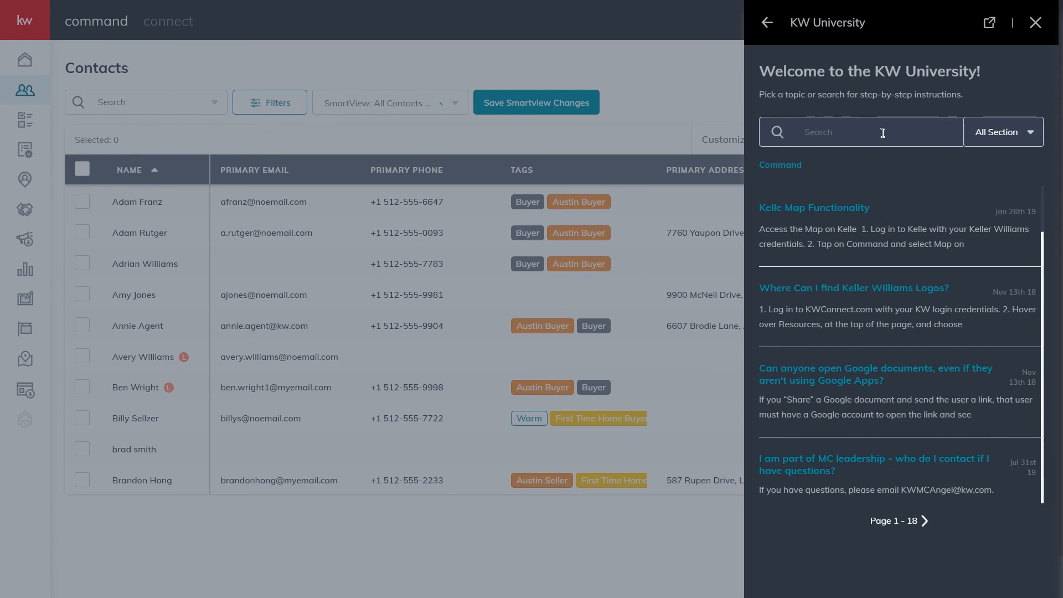